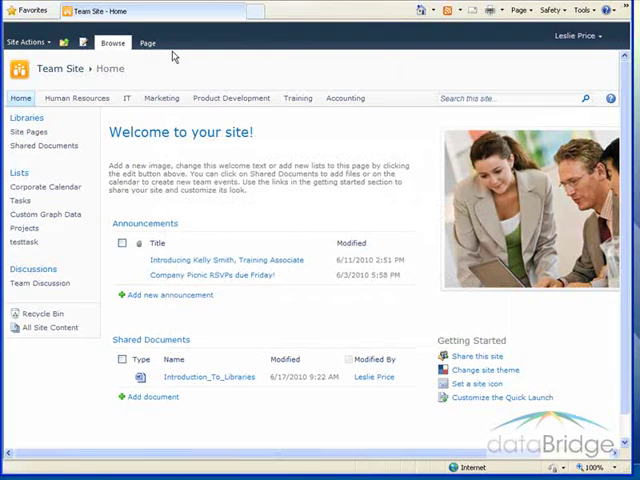
# - Open the IT subsite and its Site Usage Survey from the Quick Launch
pyautogui.click(127, 98)
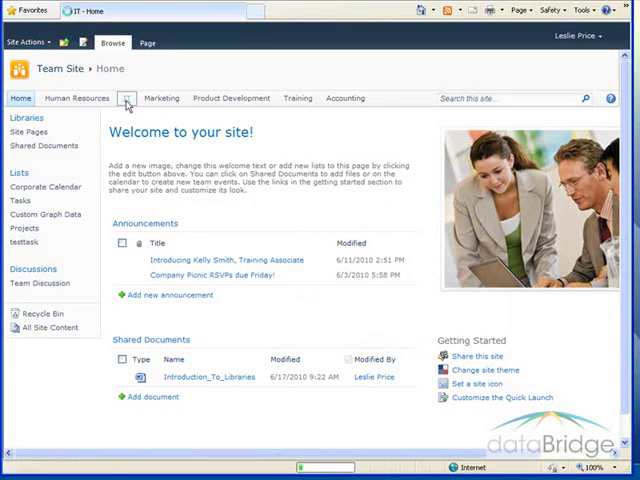
pyautogui.click(125, 98)
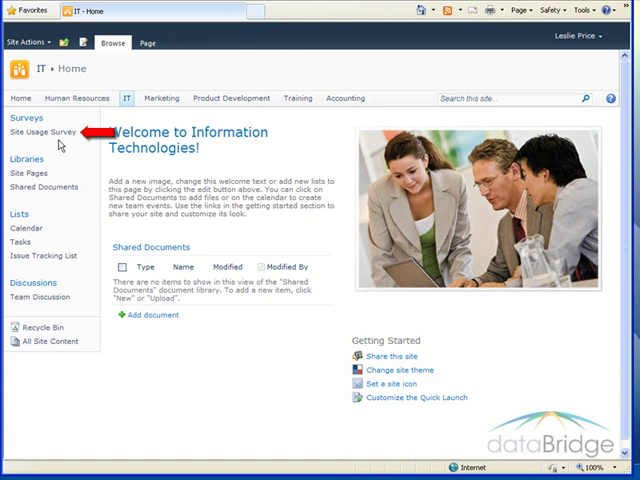
pyautogui.click(50, 131)
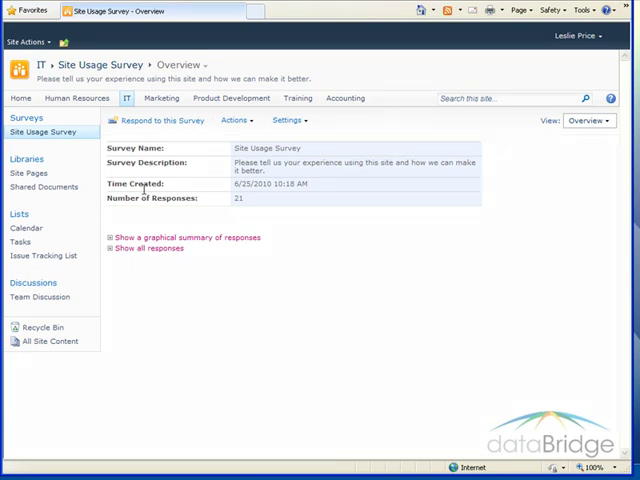
# - Start a new survey response and answer Yes to both information questions
pyautogui.click(160, 120)
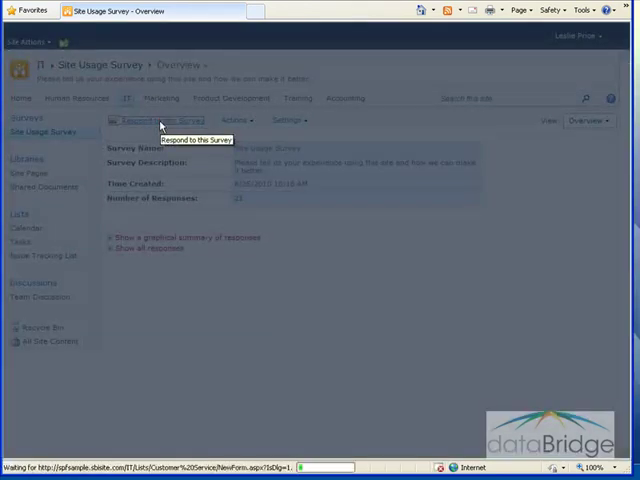
pyautogui.click(158, 120)
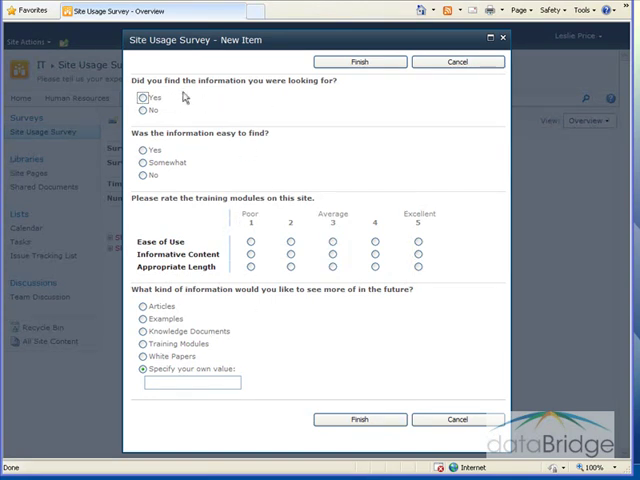
pyautogui.moveTo(211, 104)
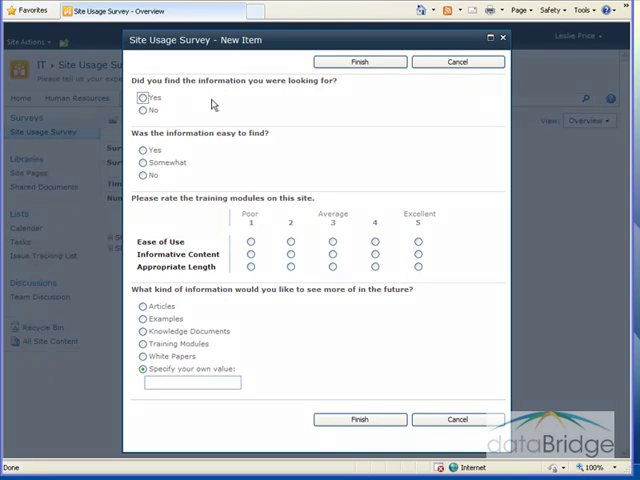
pyautogui.click(142, 97)
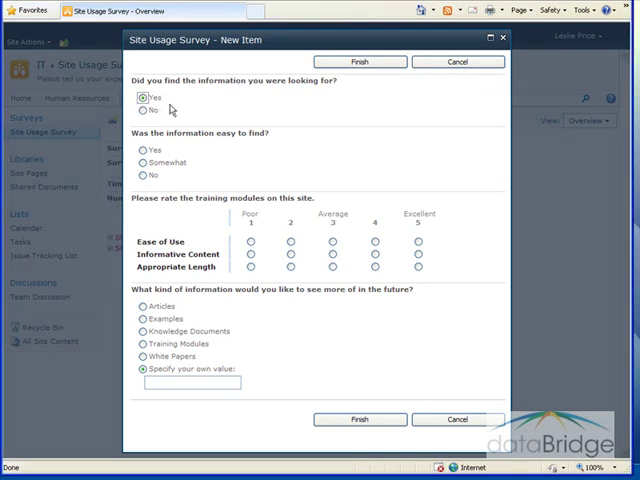
pyautogui.click(143, 149)
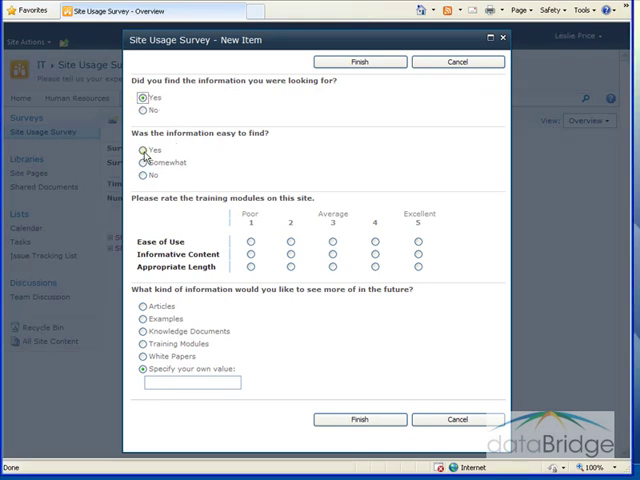
pyautogui.click(142, 149)
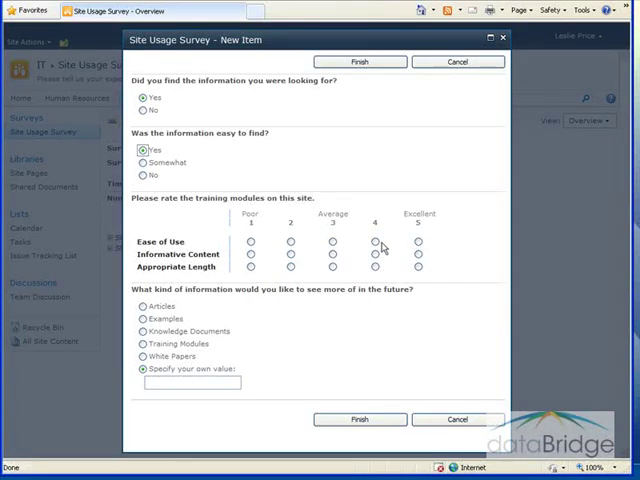
# - Rate Ease of Use, Informative Content and Appropriate Length Excellent; choose Training Modules
pyautogui.click(418, 242)
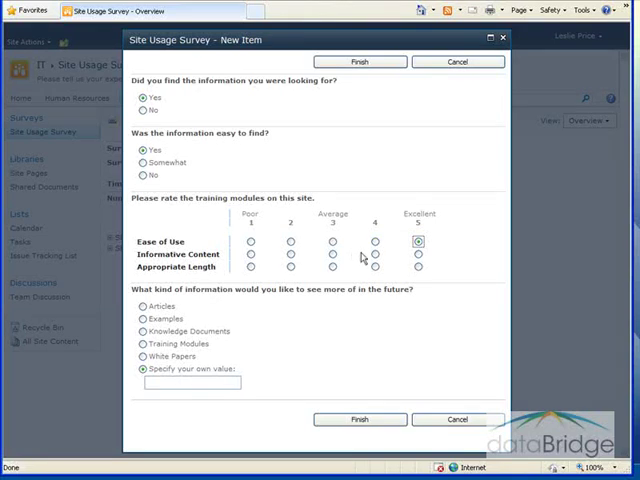
pyautogui.click(419, 254)
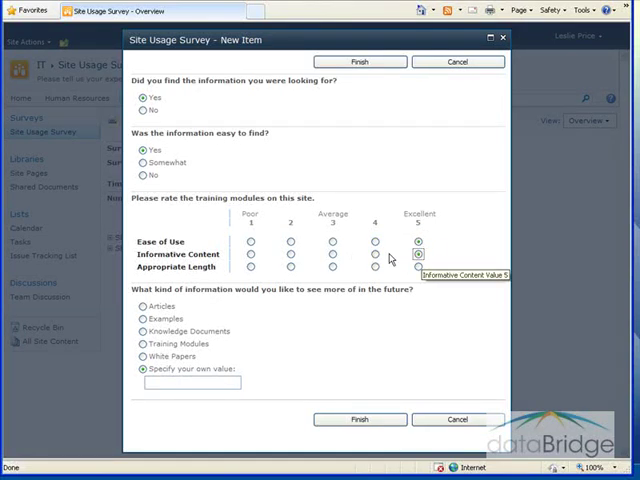
pyautogui.click(418, 268)
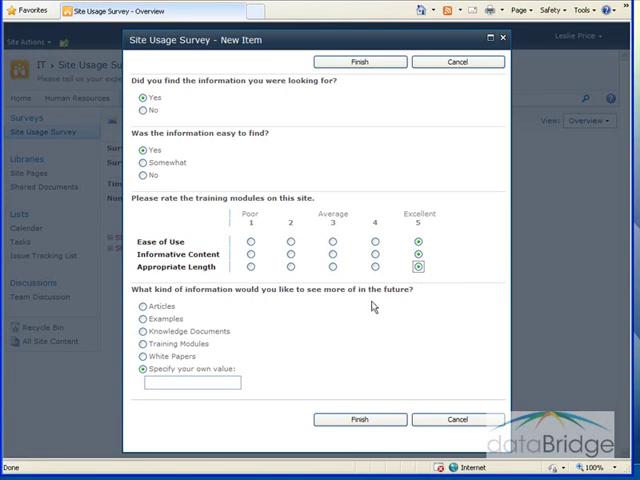
pyautogui.click(141, 369)
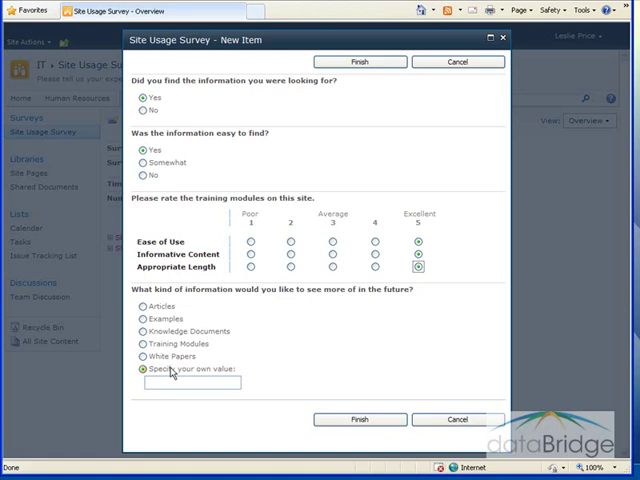
pyautogui.click(141, 306)
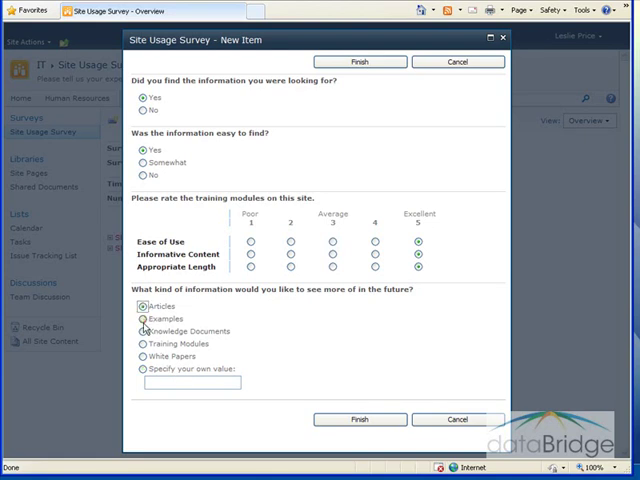
pyautogui.click(131, 318)
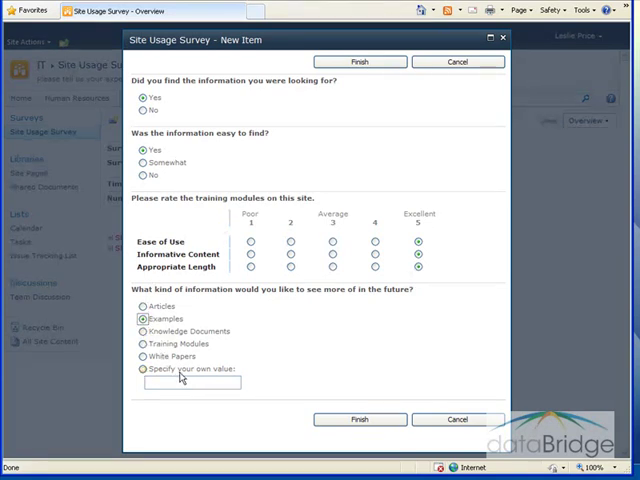
pyautogui.click(143, 369)
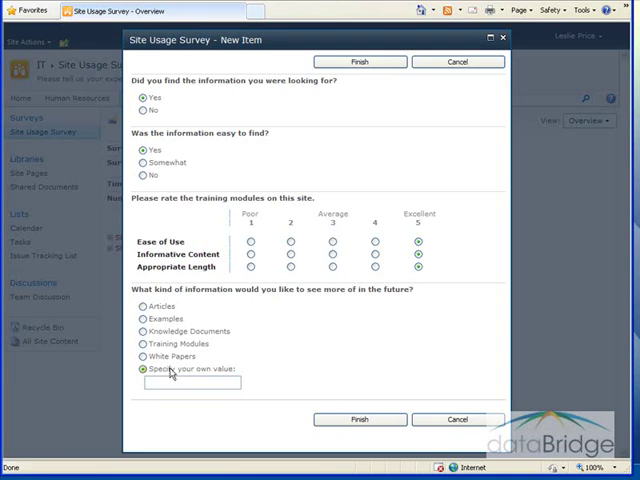
pyautogui.click(141, 343)
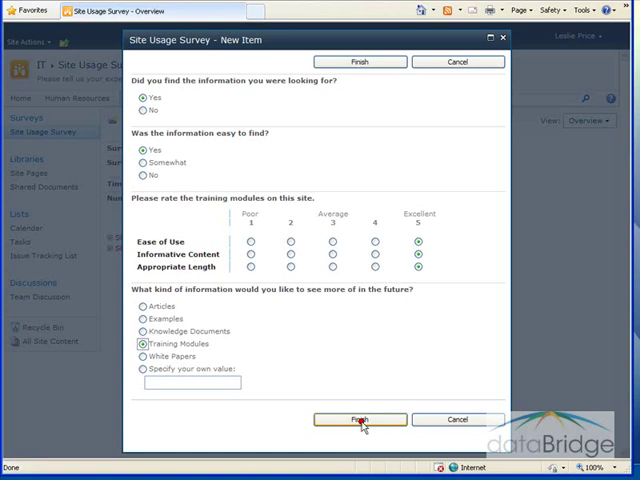
# - Submit the response and scroll through the graphical summary of responses
pyautogui.click(359, 419)
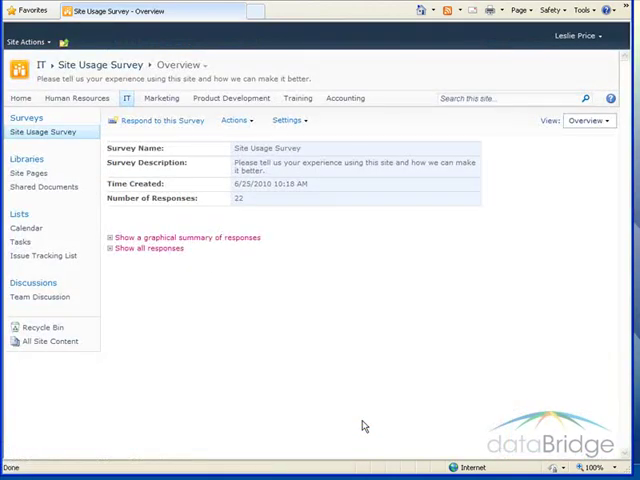
pyautogui.moveTo(202, 272)
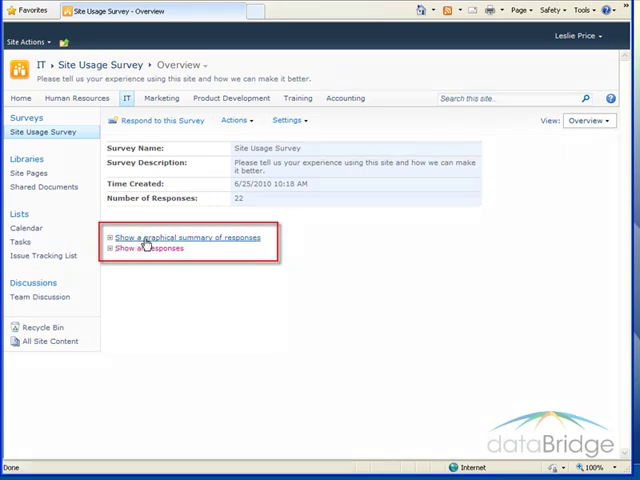
pyautogui.click(185, 237)
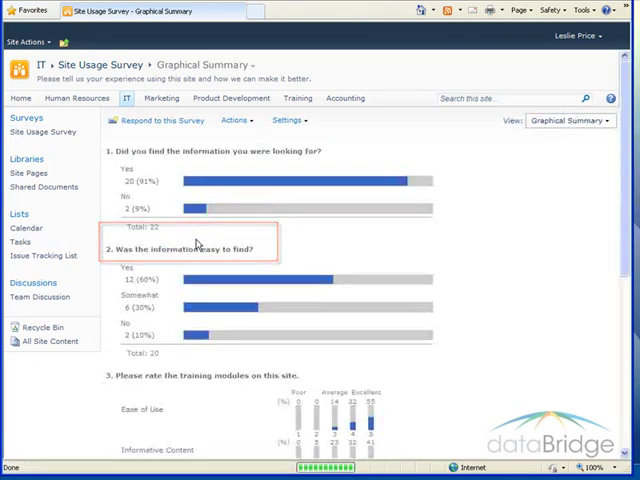
pyautogui.moveTo(525, 226)
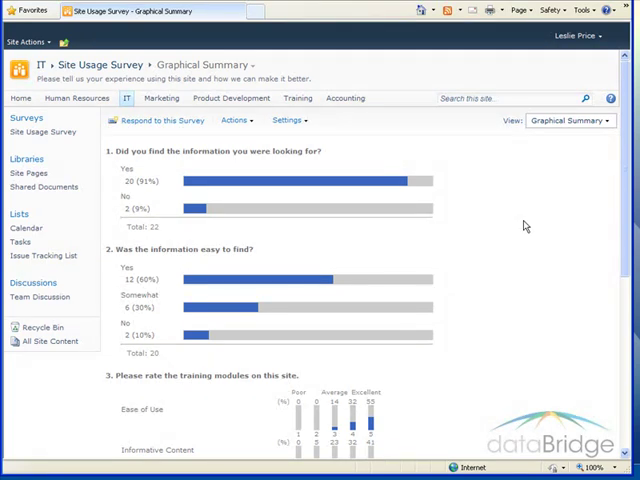
pyautogui.scroll(-3)
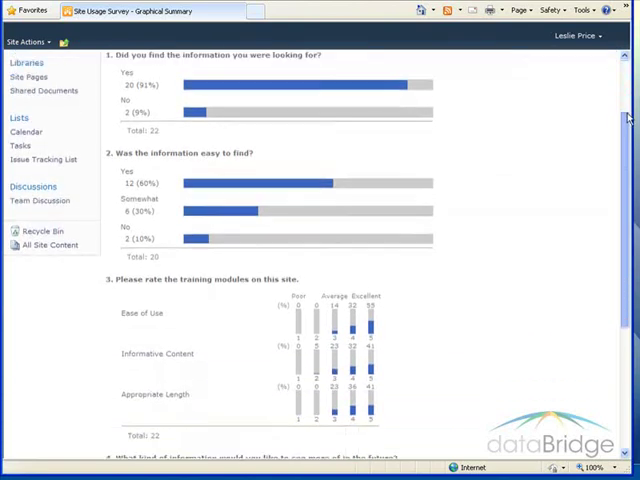
pyautogui.scroll(-3)
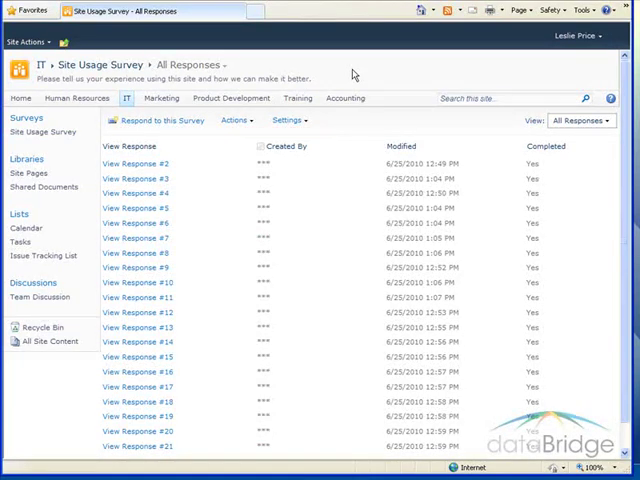
pyautogui.moveTo(345, 79)
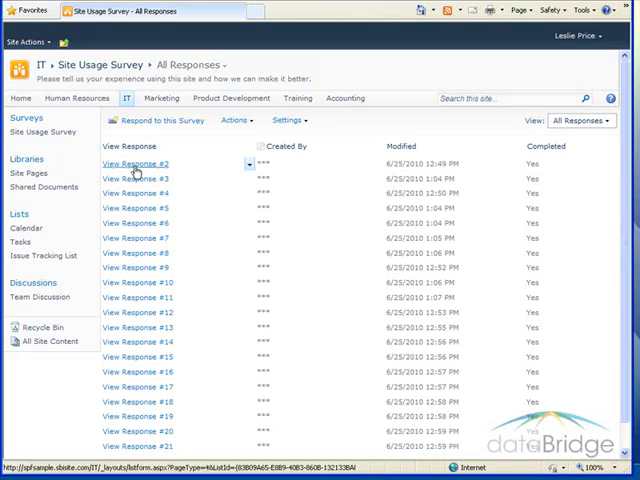
# - Open response #2 to review its answers, then close it back to the list
pyautogui.click(137, 162)
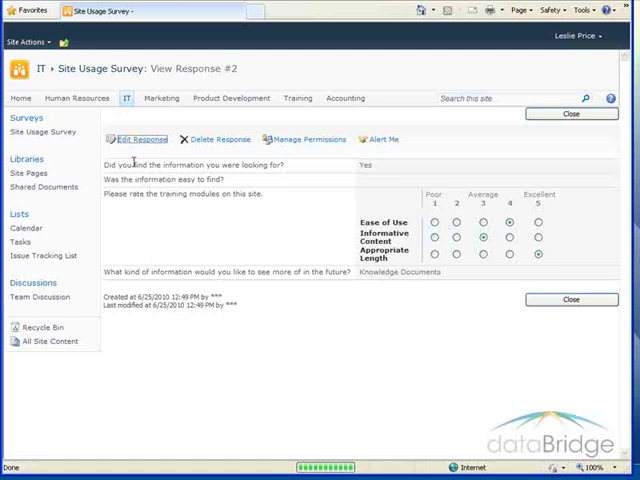
pyautogui.moveTo(200, 220)
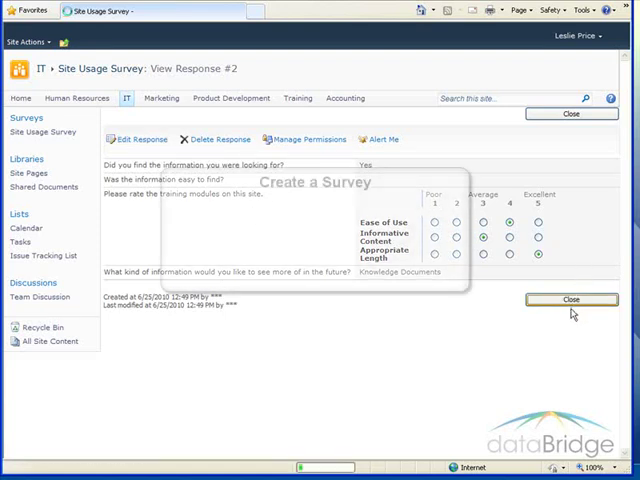
pyautogui.click(571, 299)
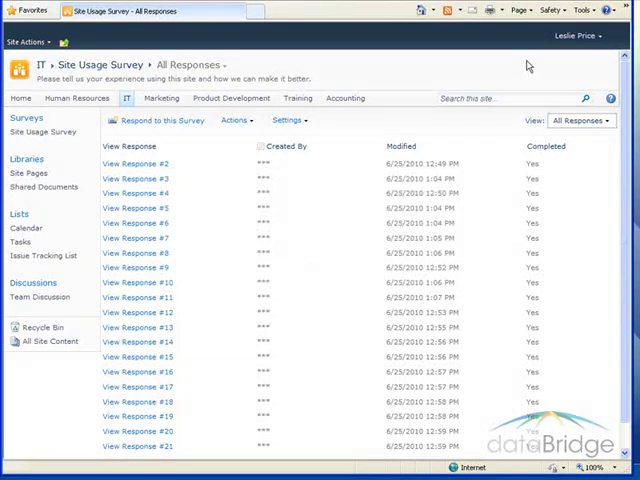
pyautogui.moveTo(515, 70)
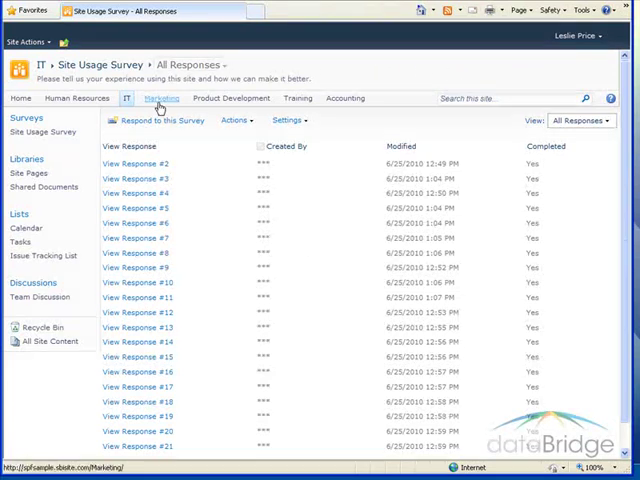
# - Go to the Marketing site and choose Survey as the item to create
pyautogui.click(162, 98)
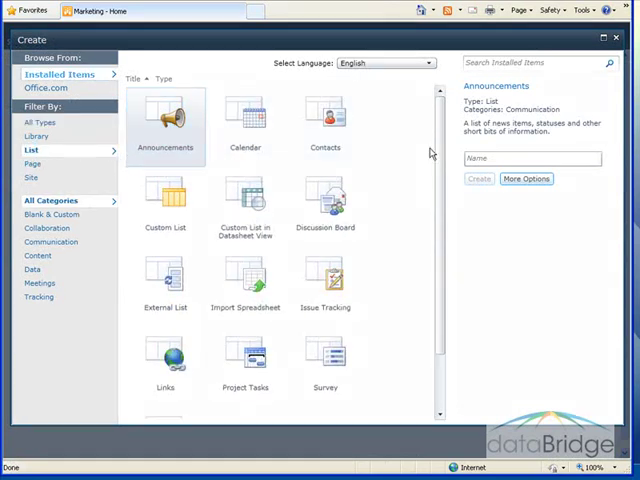
pyautogui.click(325, 365)
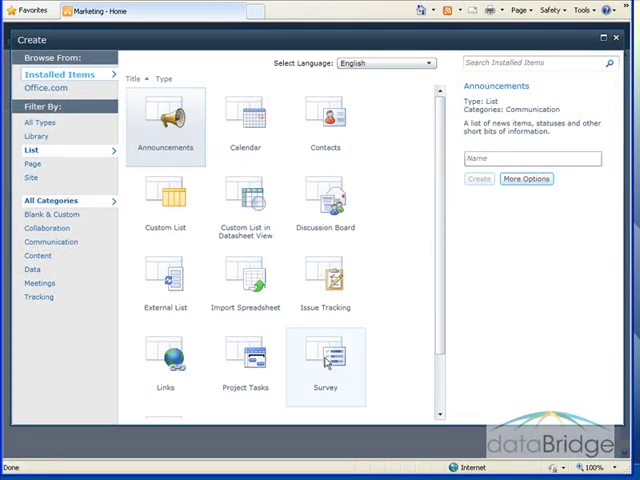
pyautogui.click(324, 365)
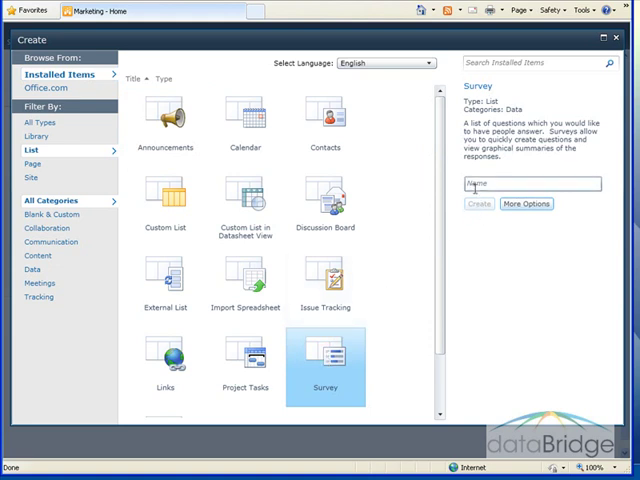
# - Name the survey 'Customer Service Survey' and add its customer-feedback invitation description
pyautogui.click(532, 183)
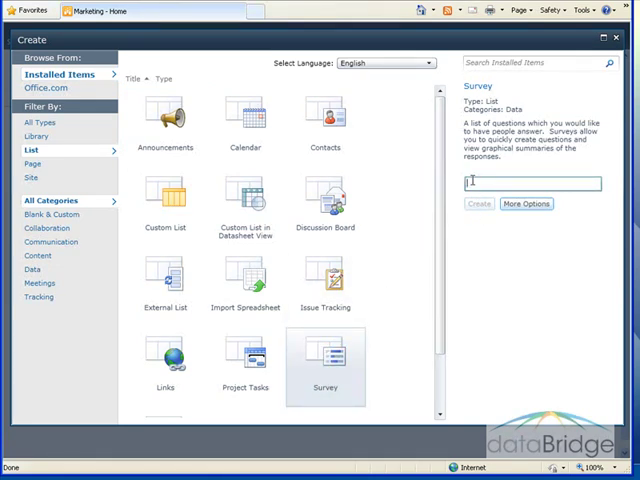
pyautogui.write('Customer Service Survey')
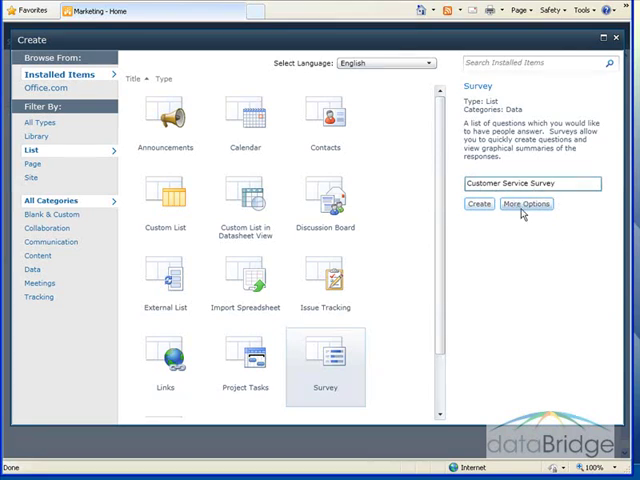
pyautogui.click(527, 203)
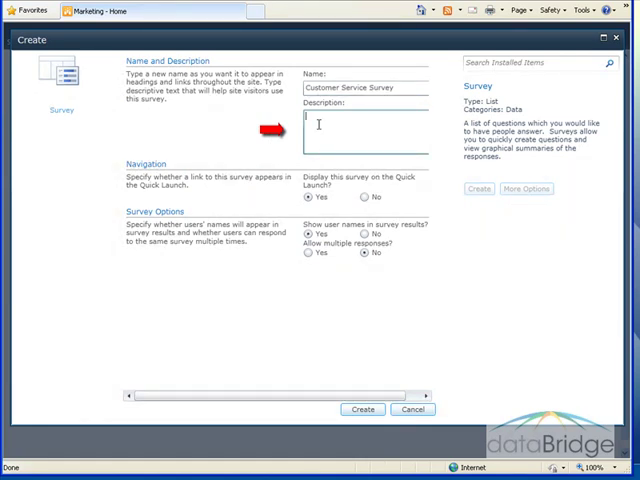
pyautogui.write('Please rate our customer service, your feedback is valuable to us!')
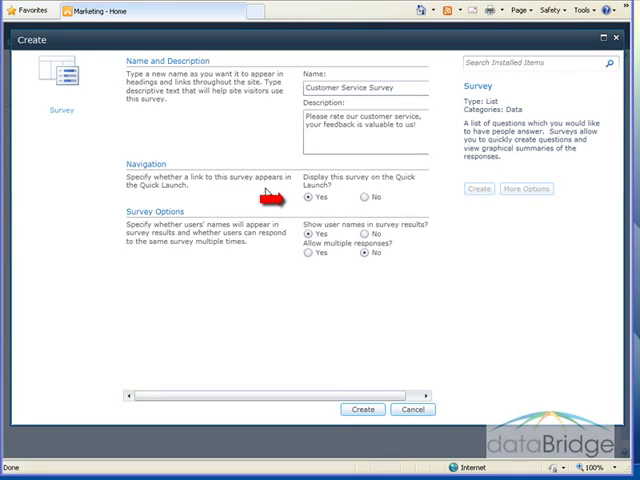
pyautogui.moveTo(262, 197)
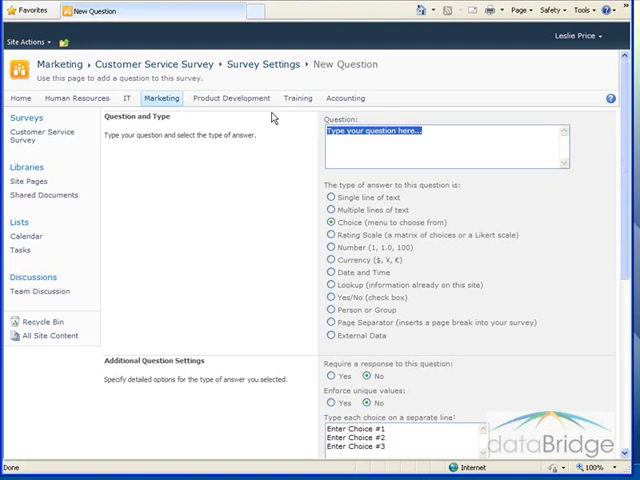
# - Add required choice question 'Are you a current customer?' with Occasionally, On a regular basis, Not yet
pyautogui.write('Are you a current customer?')
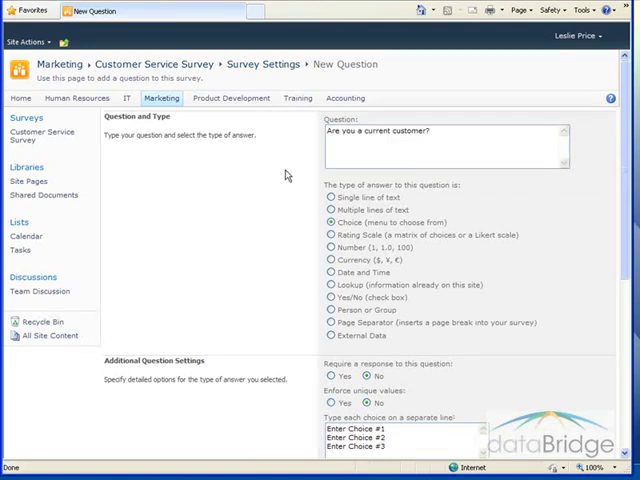
pyautogui.moveTo(293, 166)
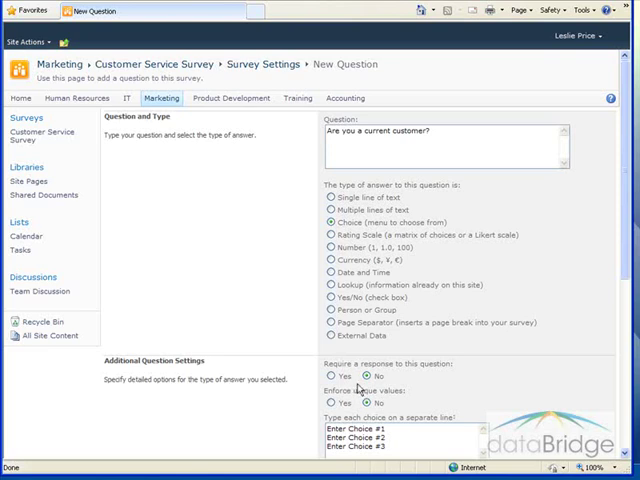
pyautogui.click(328, 376)
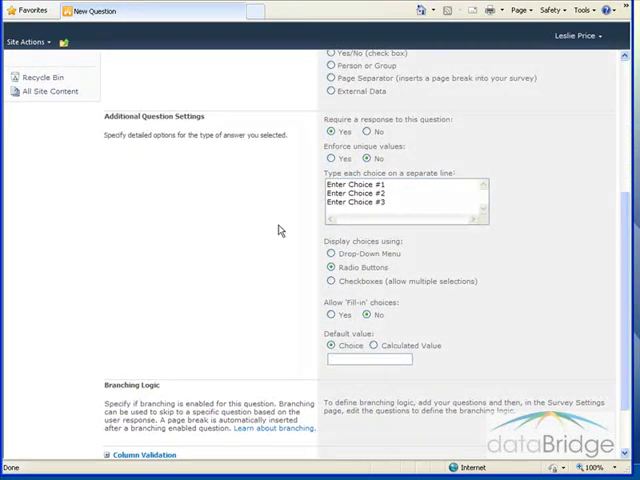
pyautogui.moveTo(304, 193)
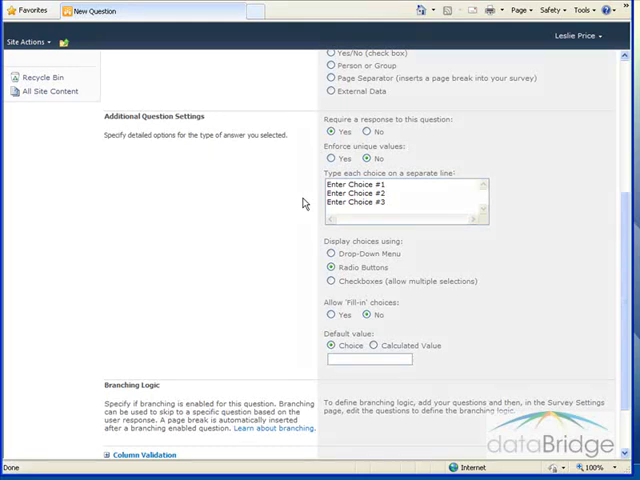
pyautogui.write('Occasionally')
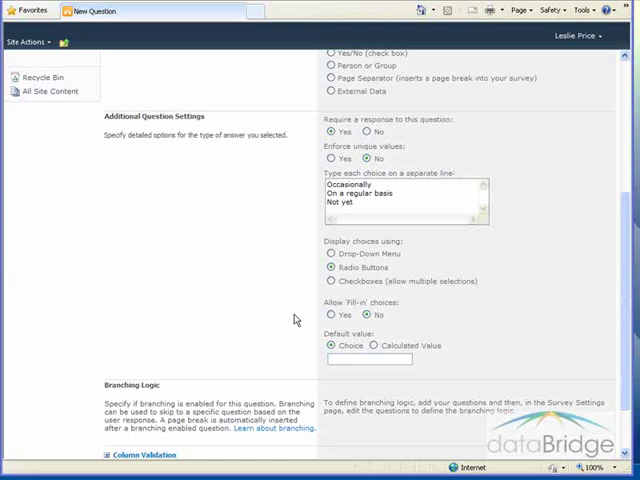
pyautogui.moveTo(310, 322)
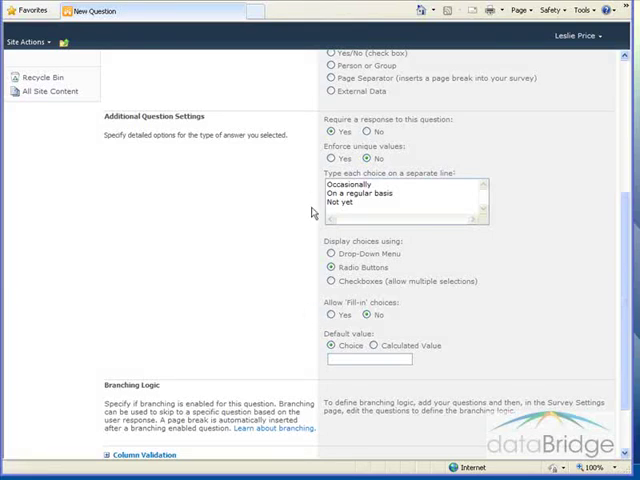
pyautogui.moveTo(297, 266)
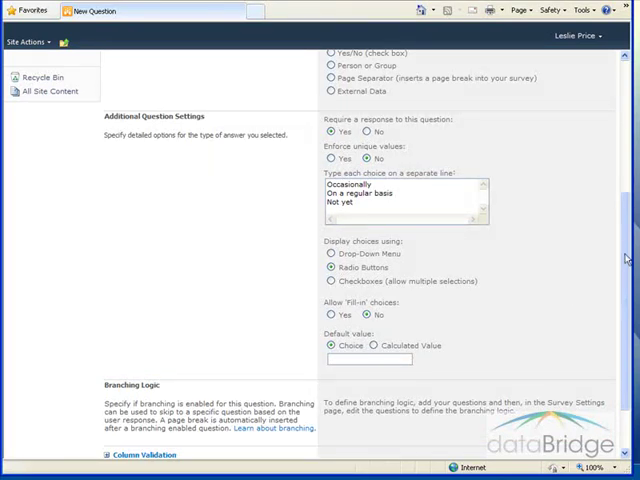
pyautogui.scroll(-3)
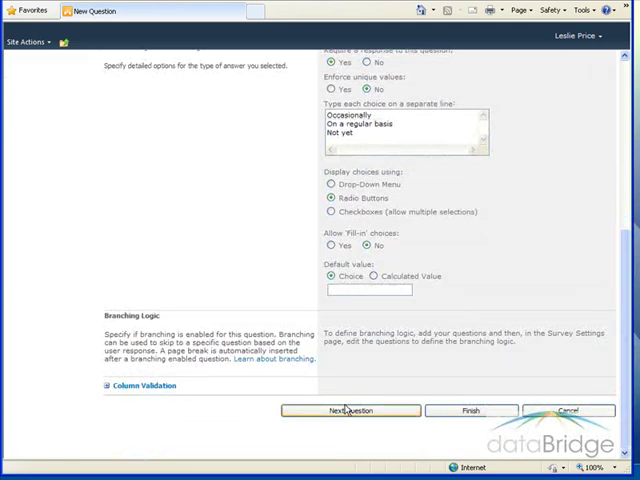
pyautogui.click(350, 410)
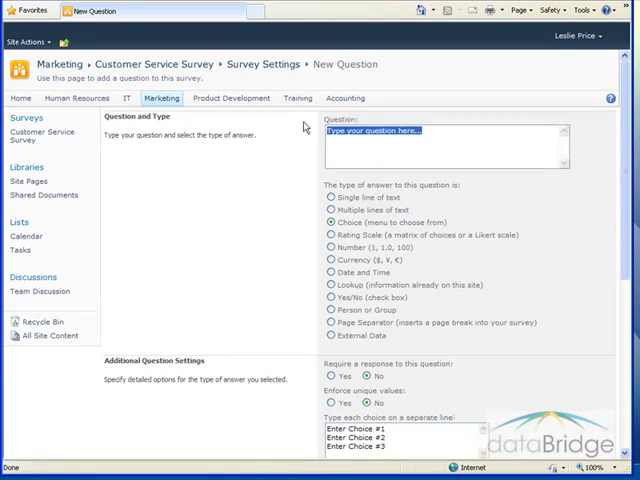
# - Create rating-scale question 'Rate our Service' with Response Time, Knowledge and Helpfulness rows
pyautogui.write('Rate our Service')
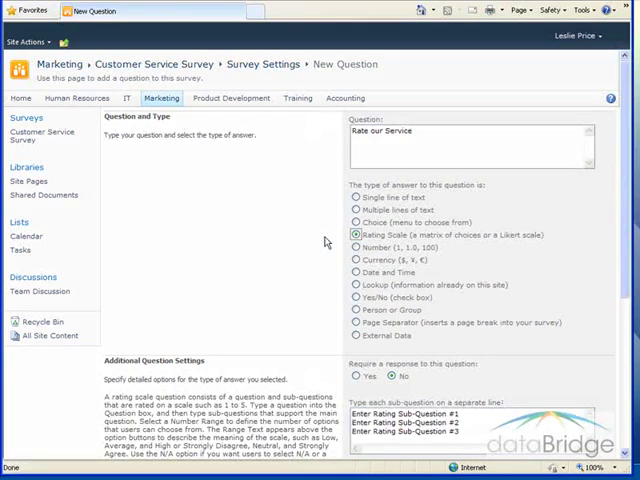
pyautogui.scroll(-3)
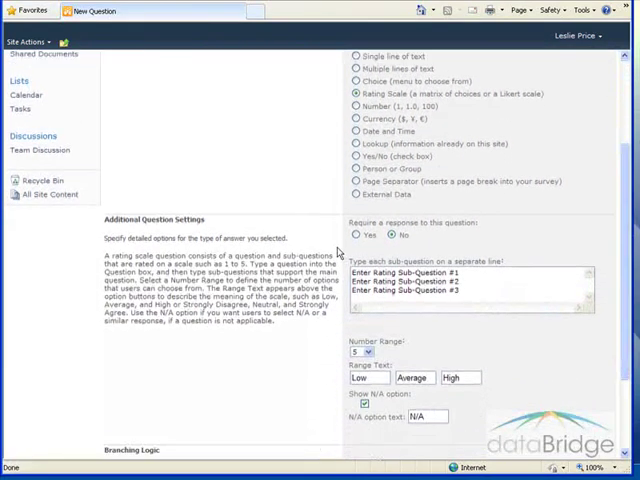
pyautogui.moveTo(363, 250)
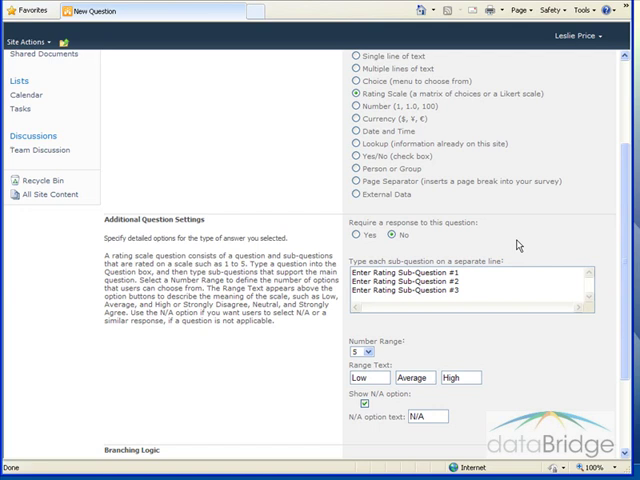
pyautogui.moveTo(443, 330)
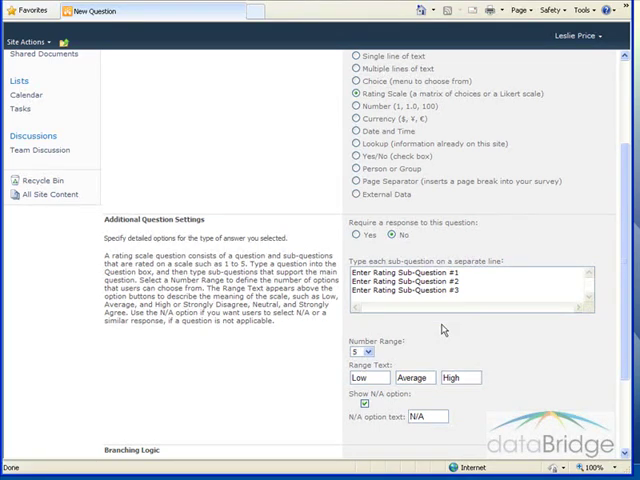
pyautogui.moveTo(407, 322)
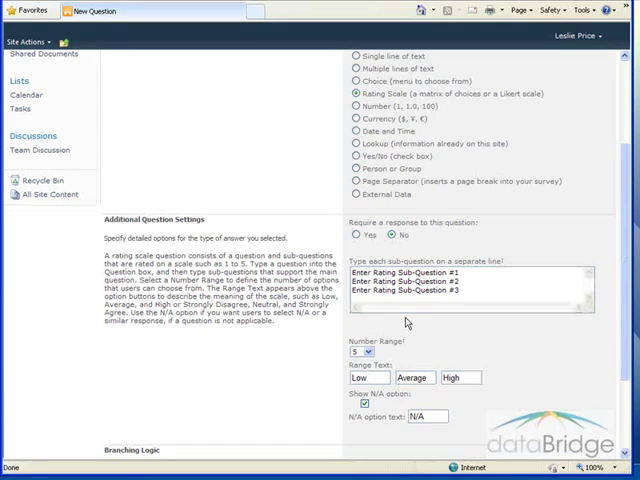
pyautogui.write('Response Time')
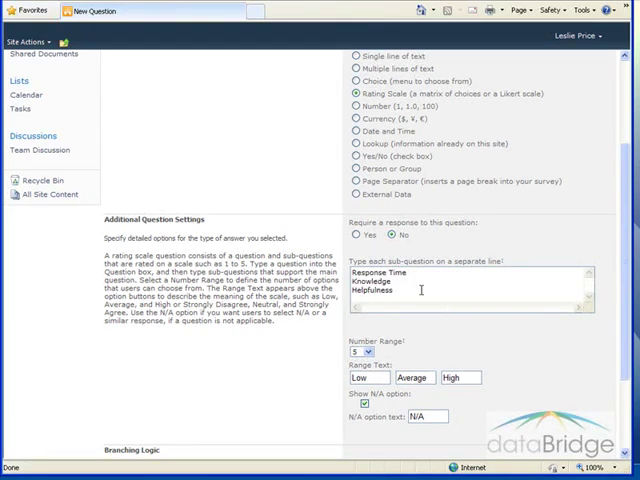
pyautogui.moveTo(435, 336)
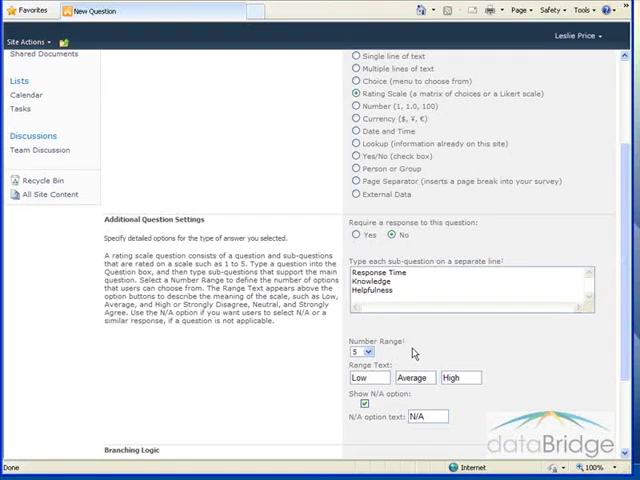
# - Keep a 5-point range labelled Poor, Average, Excellent, without an N/A option
pyautogui.click(368, 351)
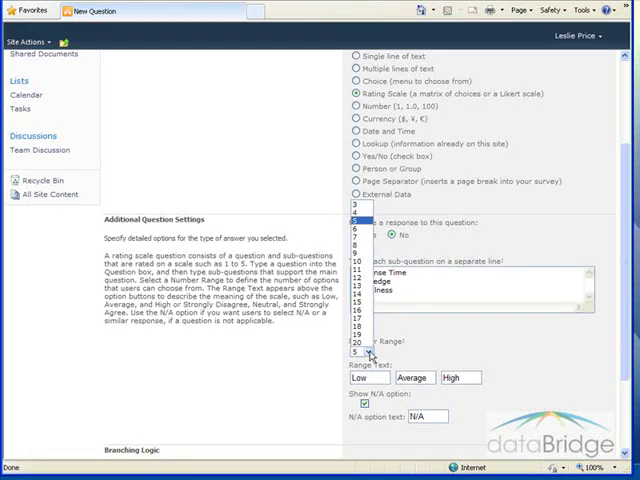
pyautogui.click(363, 351)
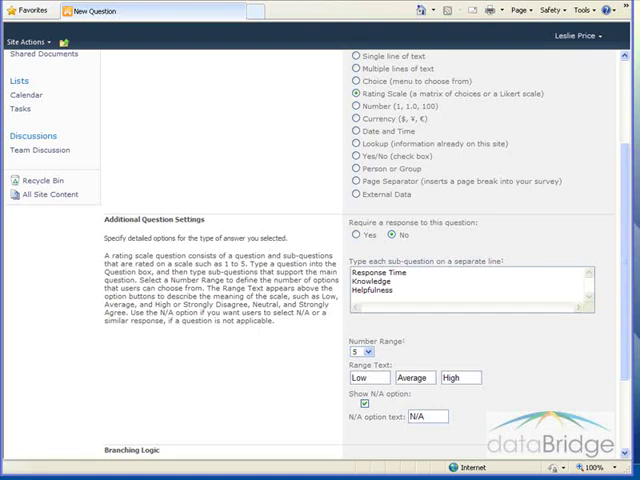
pyautogui.moveTo(335, 378)
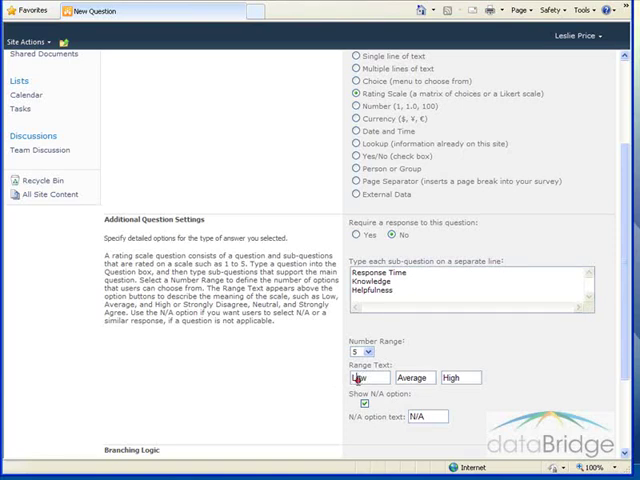
pyautogui.tripleClick(367, 377)
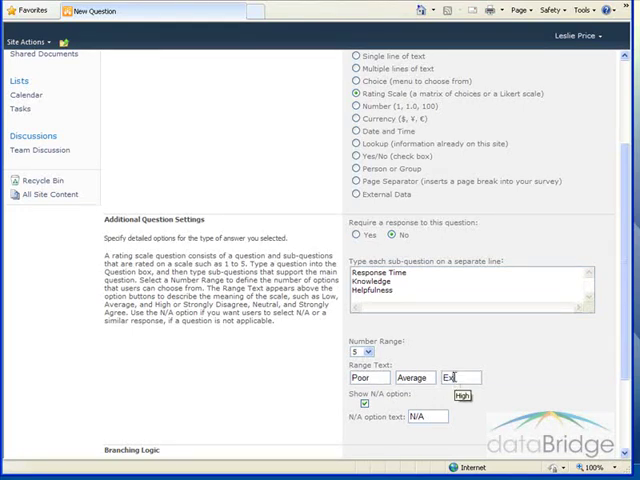
pyautogui.write('Excellent')
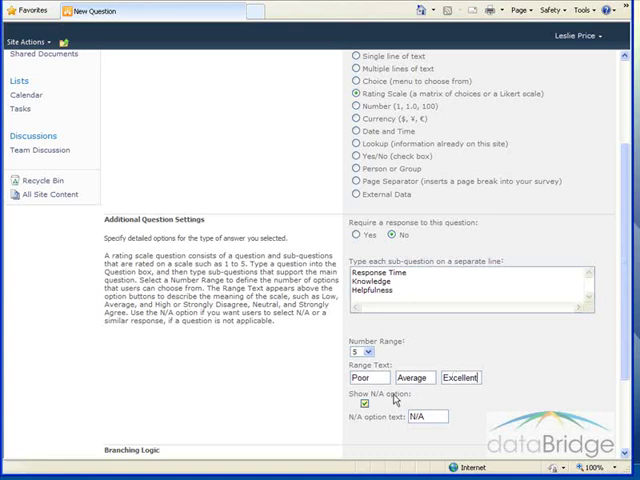
pyautogui.click(363, 395)
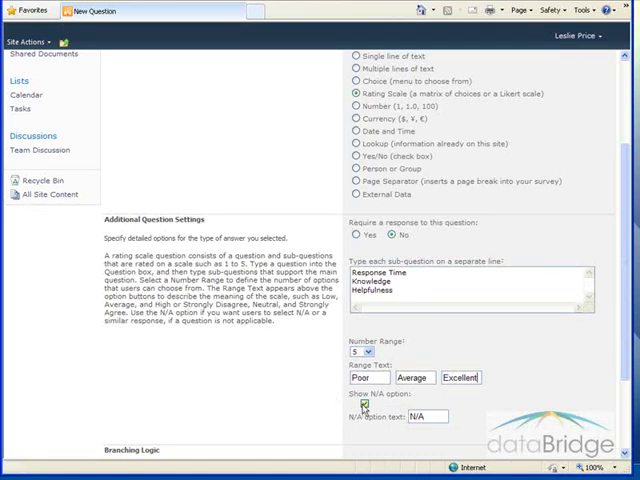
pyautogui.scroll(-3)
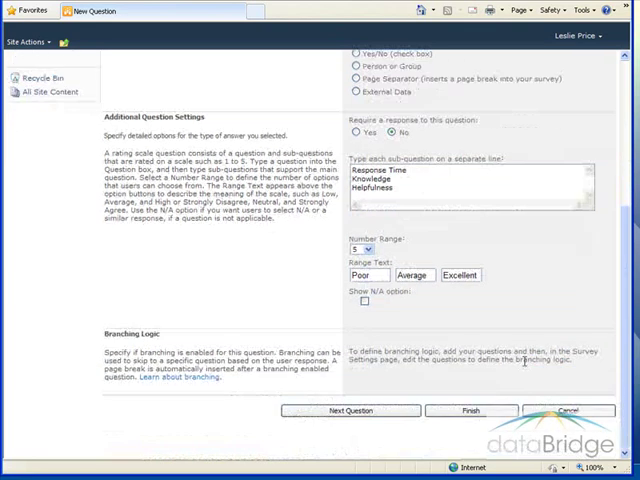
pyautogui.click(349, 410)
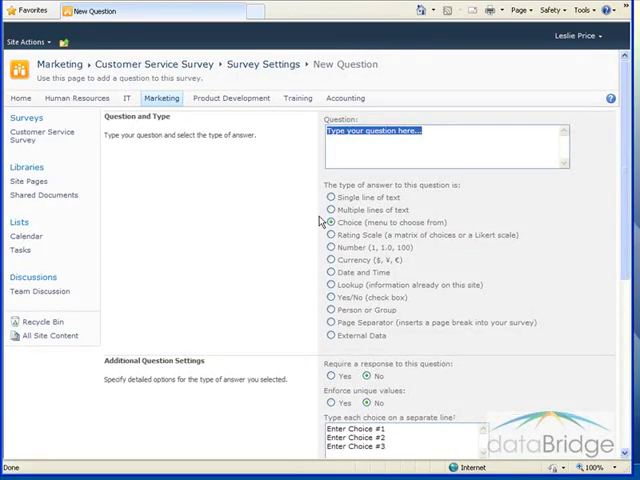
# - Add 'When will you make your next purchase?' with 1 month to 1 year choices and fill-ins
pyautogui.write('When will you make your next purchase?')
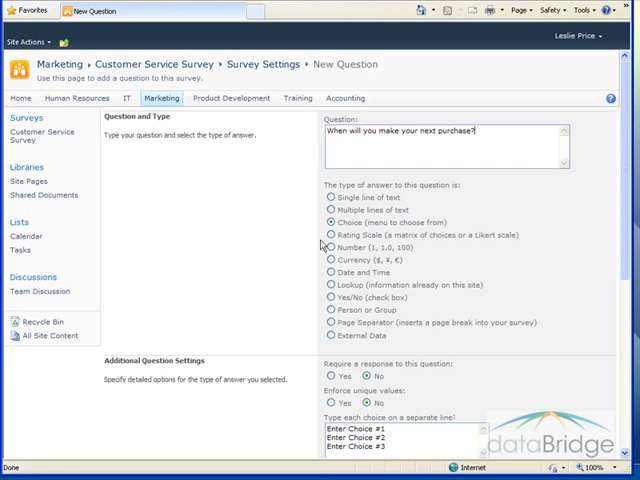
pyautogui.moveTo(293, 237)
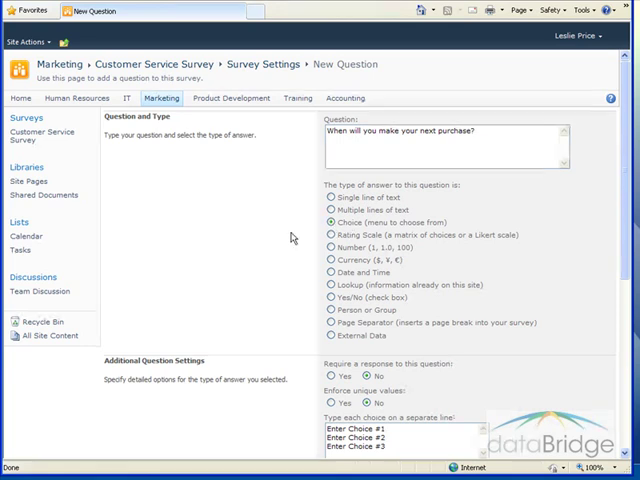
pyautogui.scroll(-3)
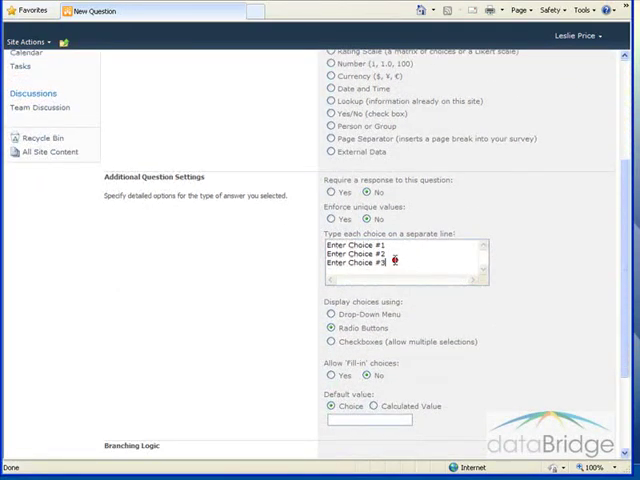
pyautogui.write('1 month')
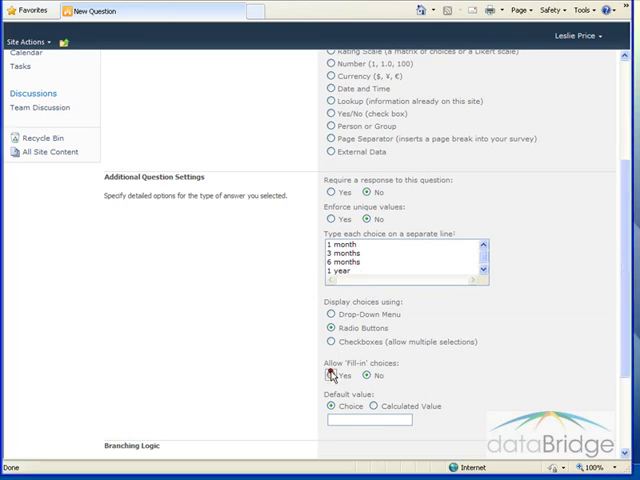
pyautogui.click(332, 375)
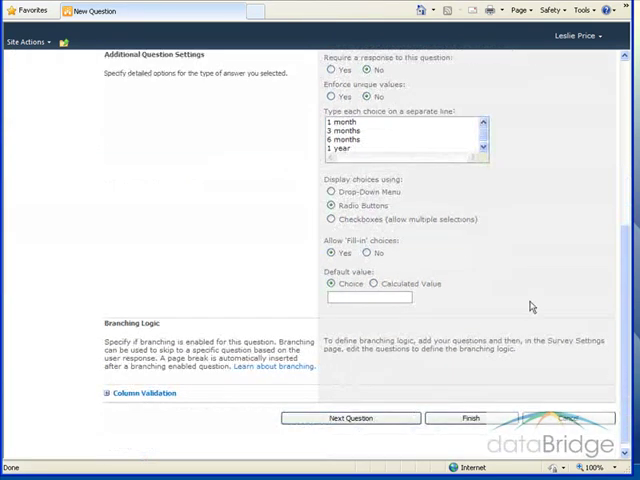
pyautogui.click(471, 411)
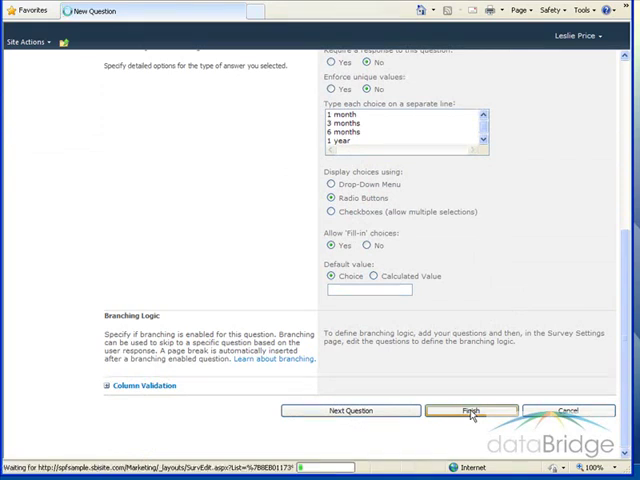
# - Confirm saving so Survey Settings list the three Customer Service Survey questions
pyautogui.click(471, 410)
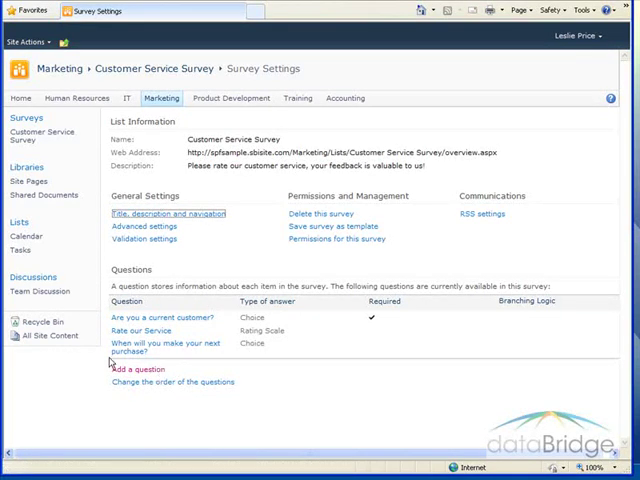
pyautogui.moveTo(42, 322)
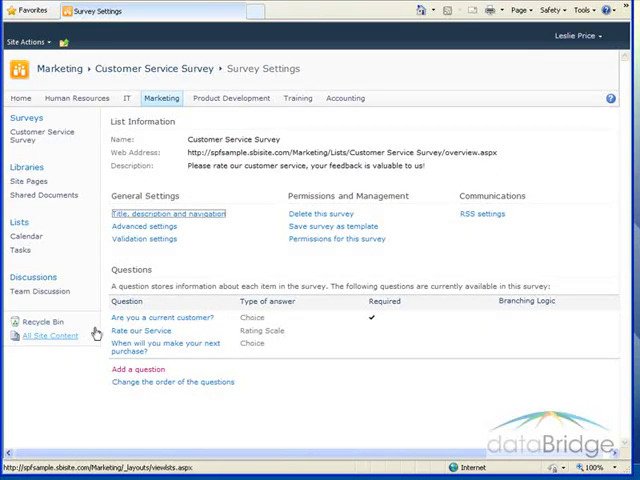
pyautogui.moveTo(112, 340)
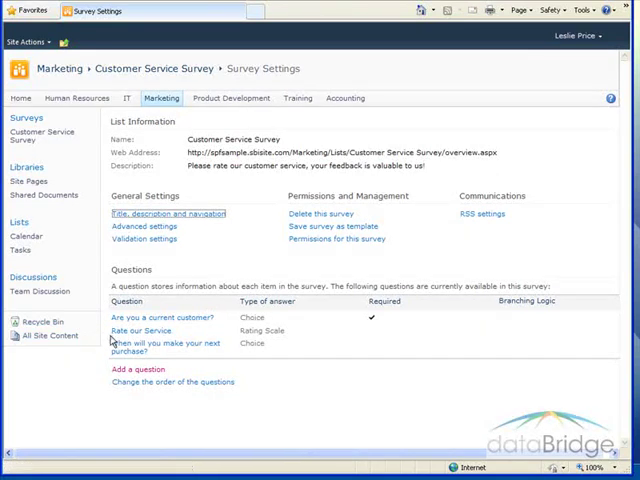
pyautogui.moveTo(117, 328)
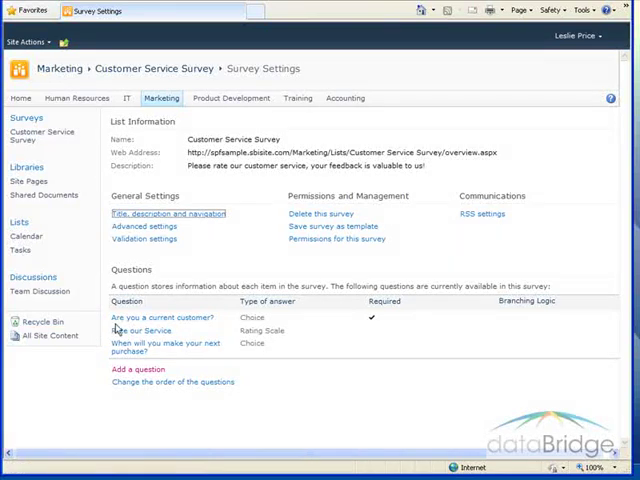
pyautogui.moveTo(103, 330)
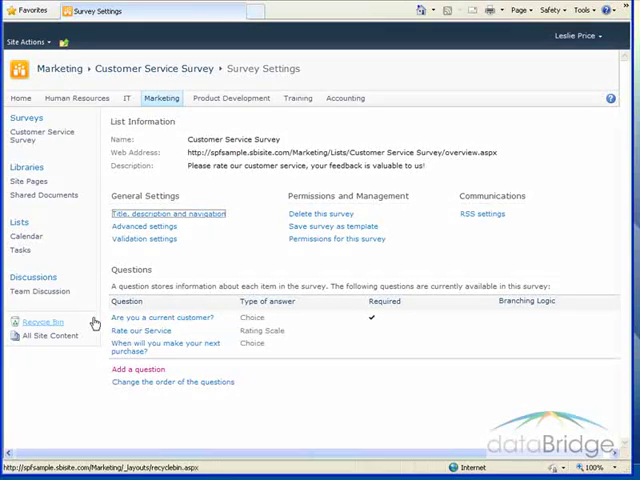
# - Make the first question's 'Not yet' answer jump to the next-purchase question, and save
pyautogui.click(163, 345)
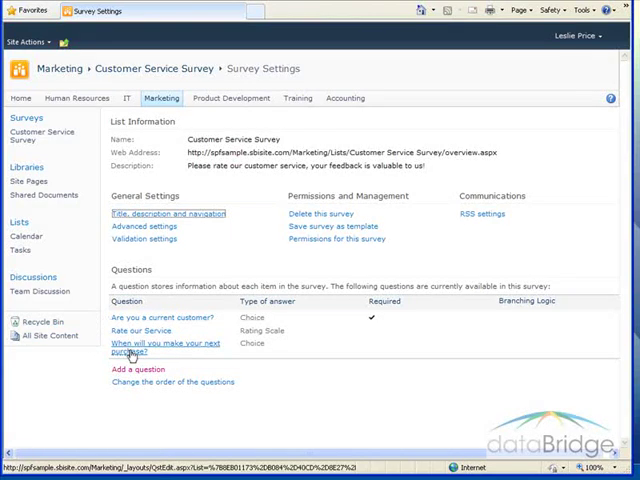
pyautogui.moveTo(178, 352)
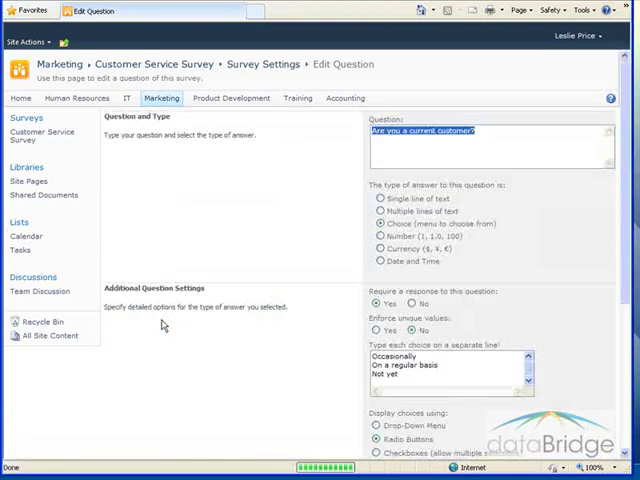
pyautogui.scroll(-3)
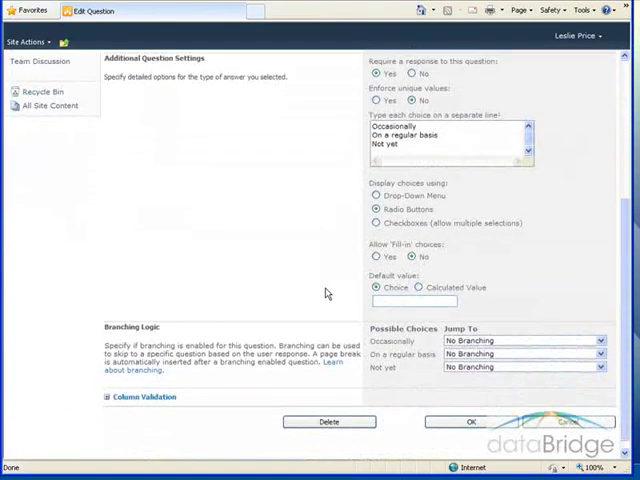
pyautogui.moveTo(417, 387)
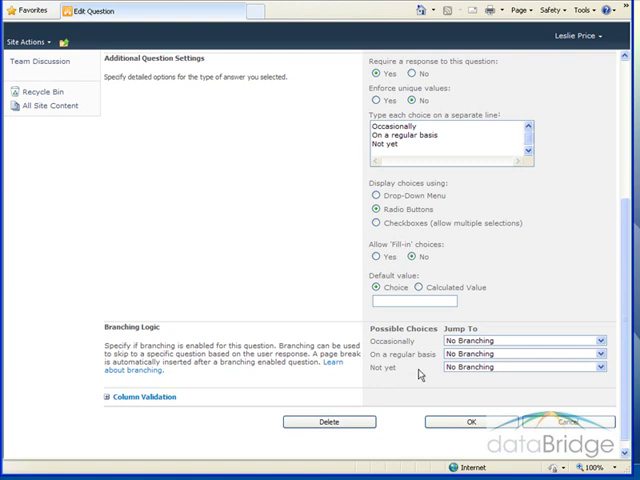
pyautogui.moveTo(553, 342)
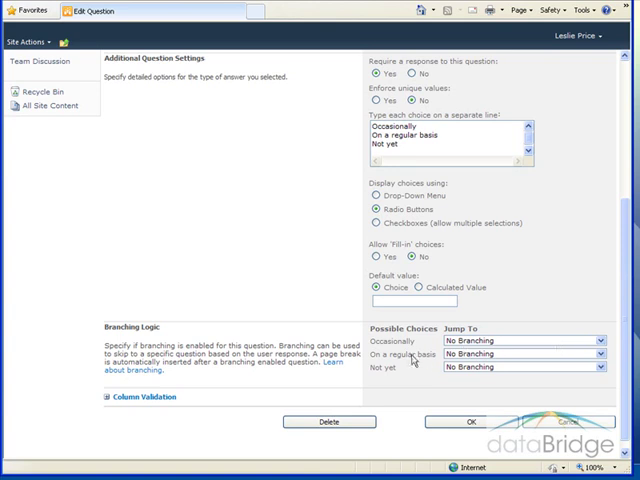
pyautogui.moveTo(403, 360)
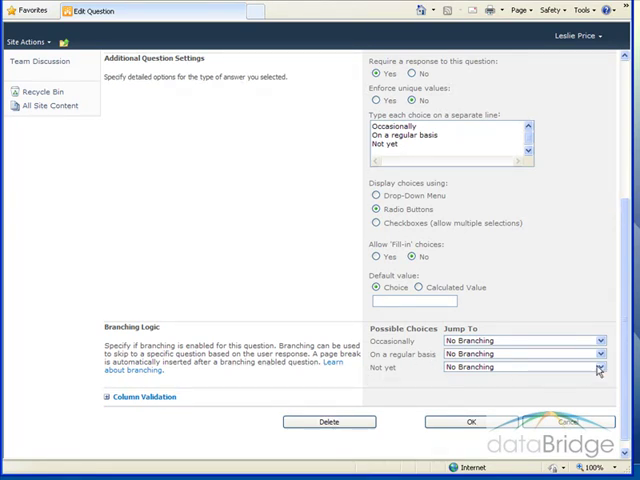
pyautogui.click(598, 366)
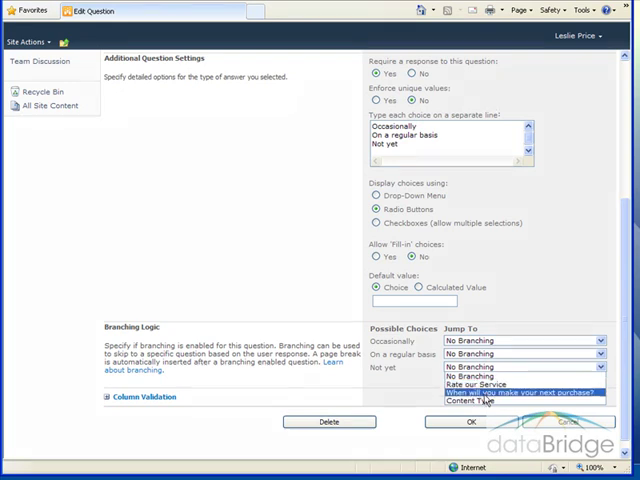
pyautogui.click(515, 393)
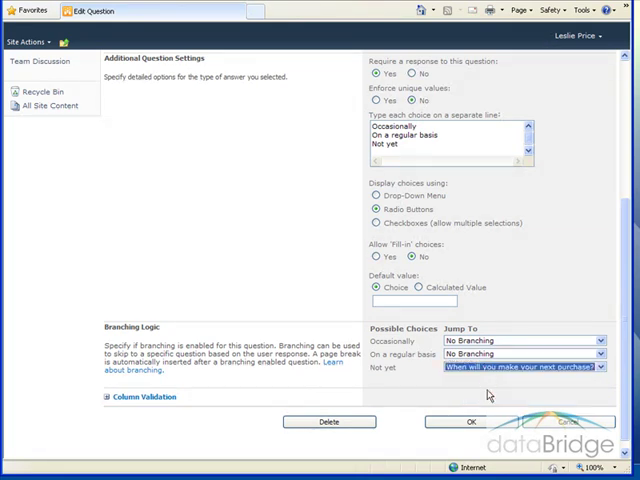
pyautogui.click(467, 421)
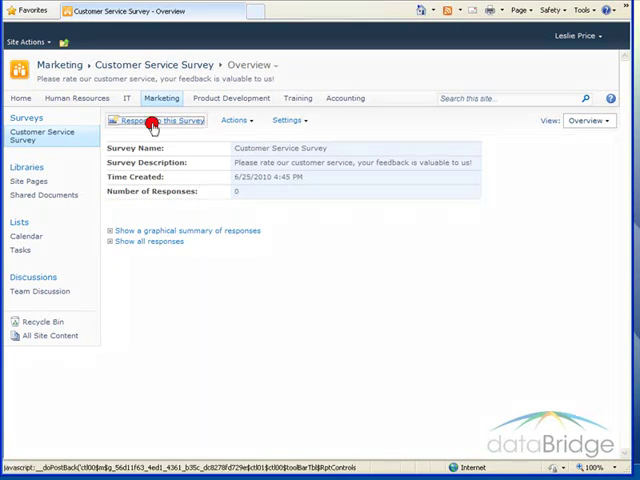
# - Respond Occasionally, rate Response Time 4 and Knowledge and Helpfulness 5, with purchase in 3 months
pyautogui.click(155, 120)
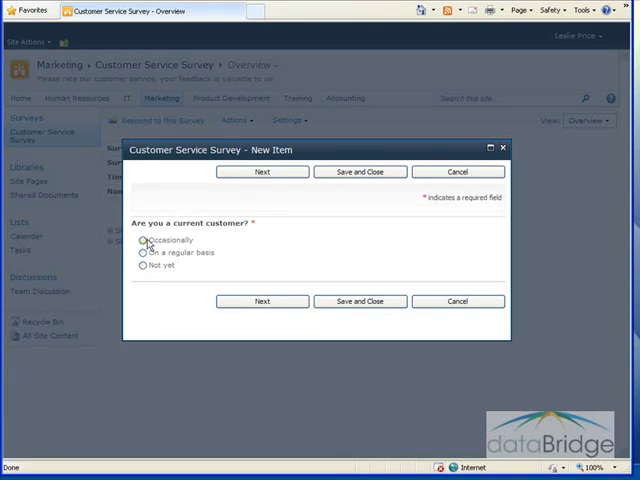
pyautogui.click(143, 240)
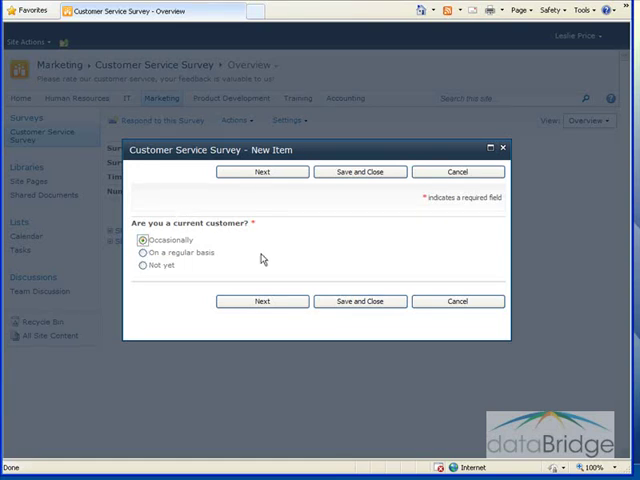
pyautogui.click(262, 301)
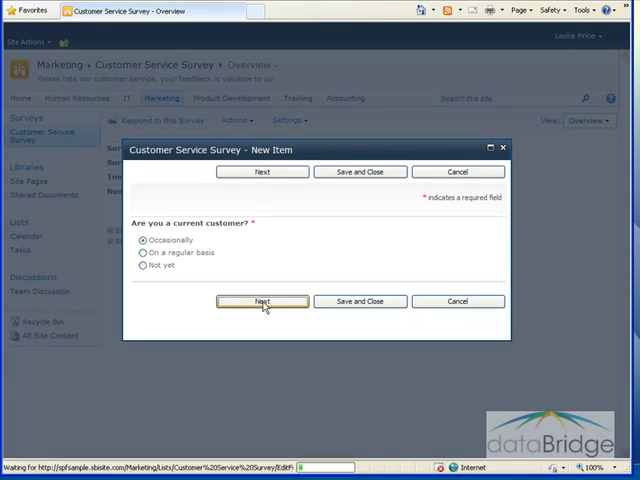
pyautogui.click(260, 301)
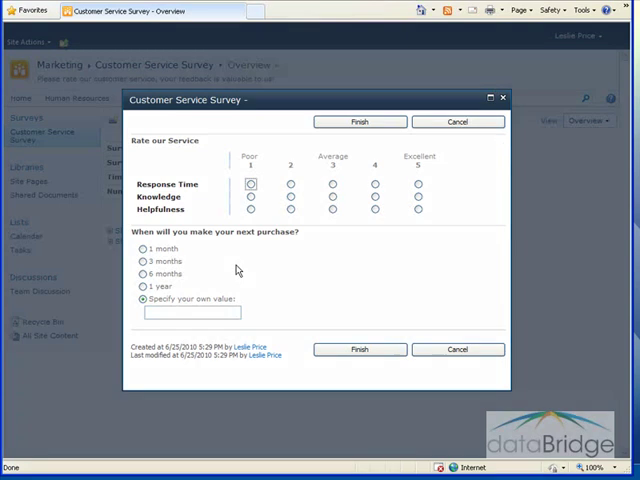
pyautogui.moveTo(372, 184)
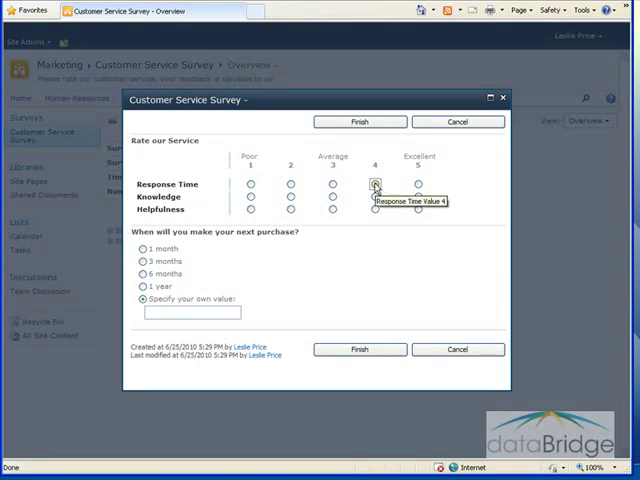
pyautogui.click(417, 197)
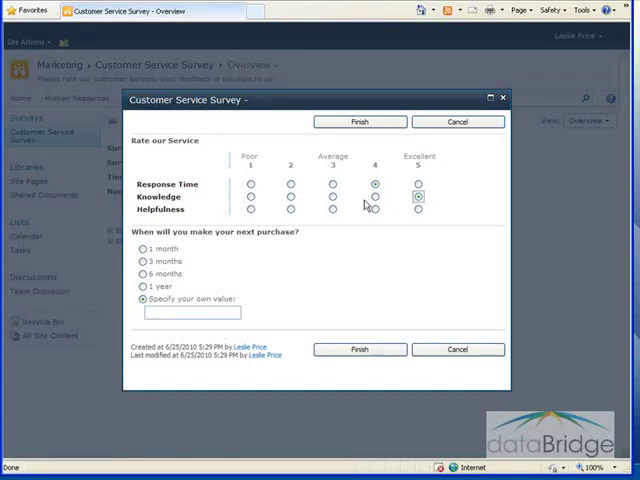
pyautogui.click(419, 210)
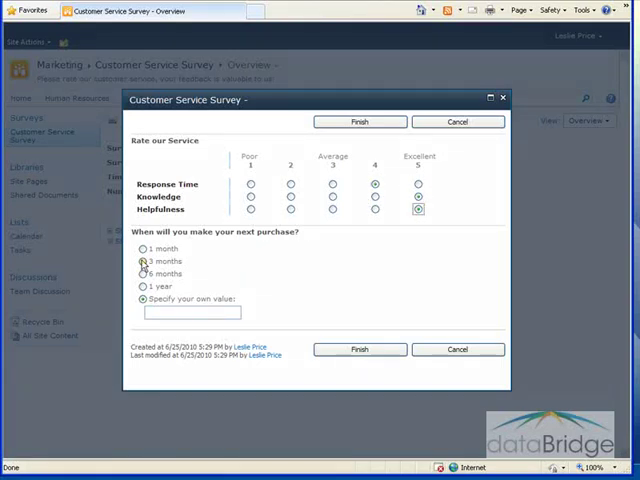
pyautogui.click(145, 274)
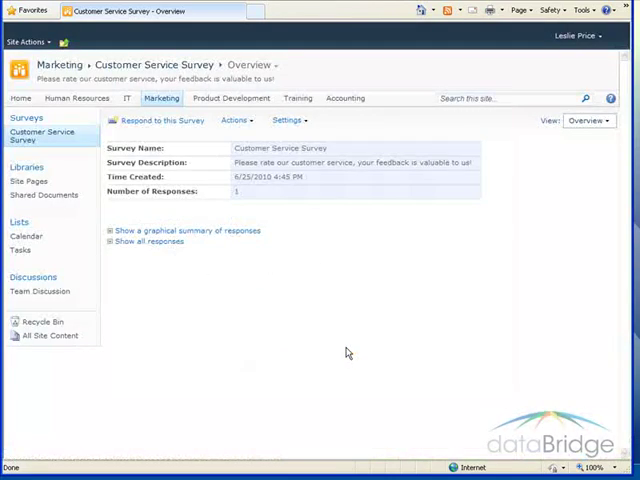
pyautogui.moveTo(284, 265)
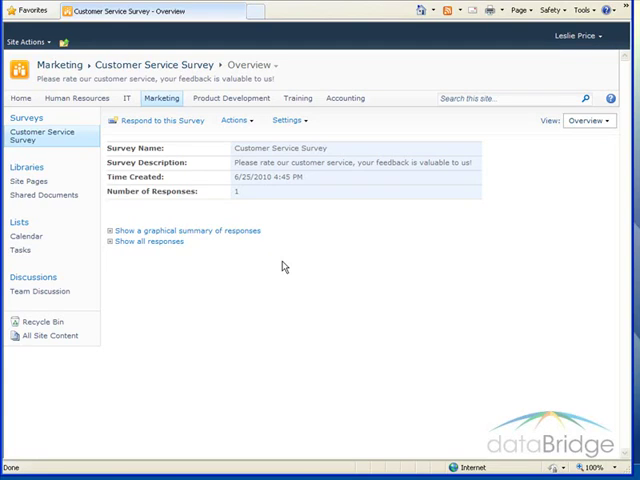
pyautogui.moveTo(270, 279)
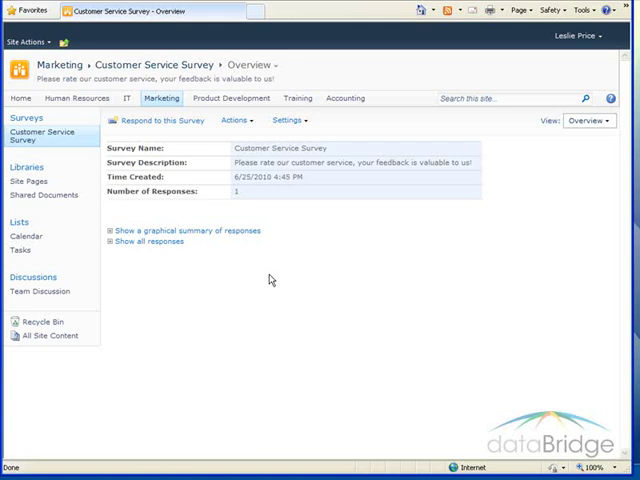
pyautogui.moveTo(287, 147)
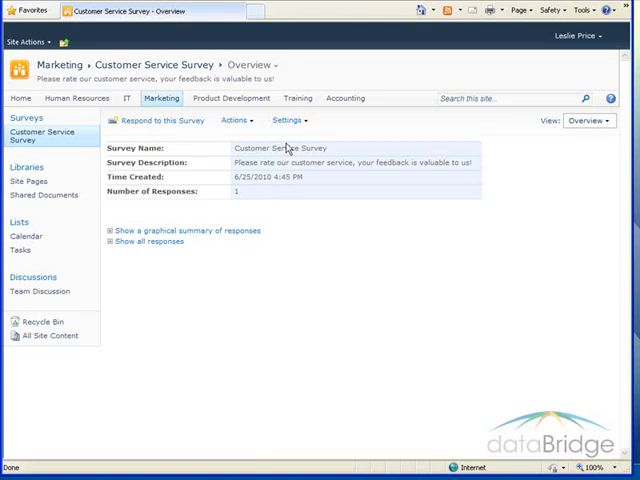
# - Set Allow multiple responses to Yes in the survey's title, description and navigation settings
pyautogui.click(289, 120)
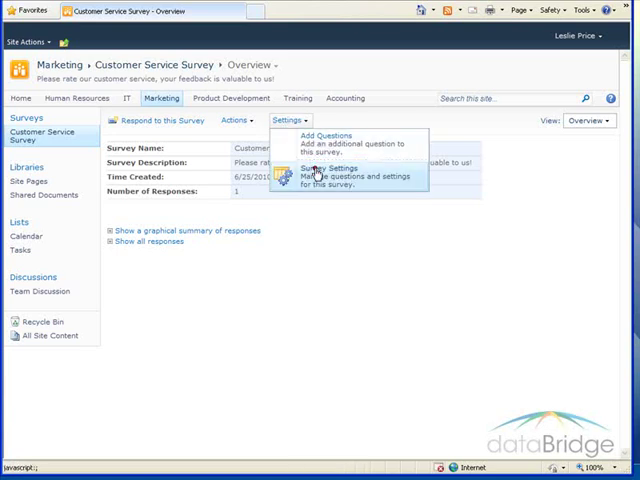
pyautogui.click(313, 168)
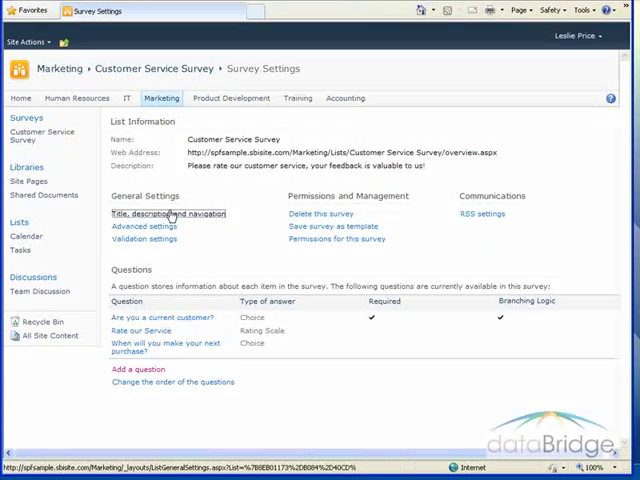
pyautogui.click(163, 213)
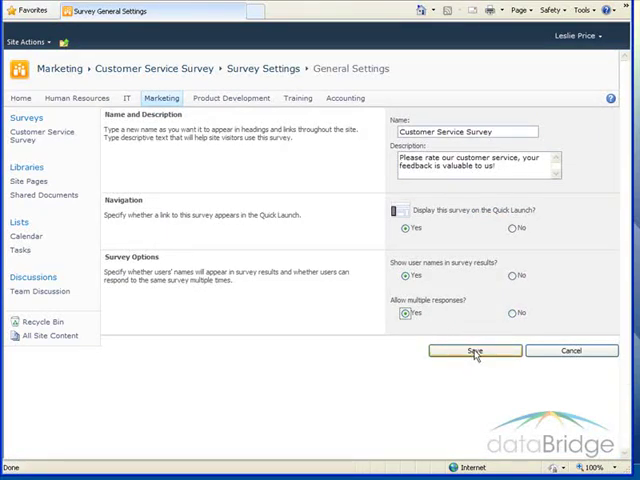
pyautogui.click(475, 350)
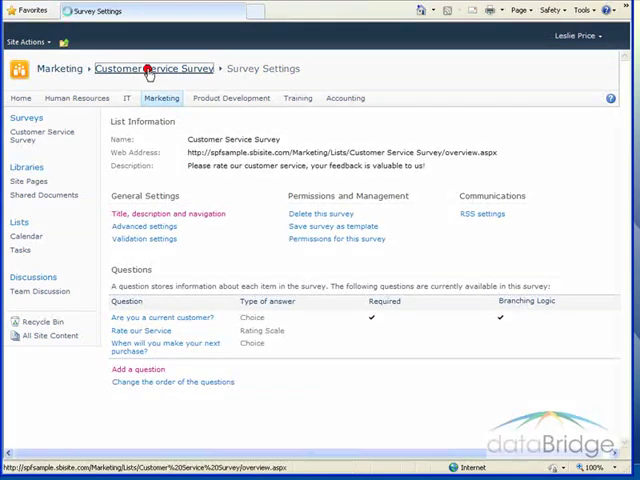
# - Start another response answering Not yet, then choose 1 year for the next purchase
pyautogui.click(154, 68)
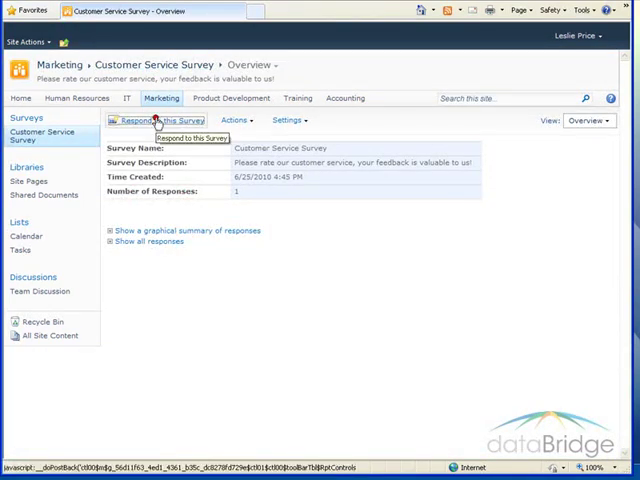
pyautogui.click(150, 120)
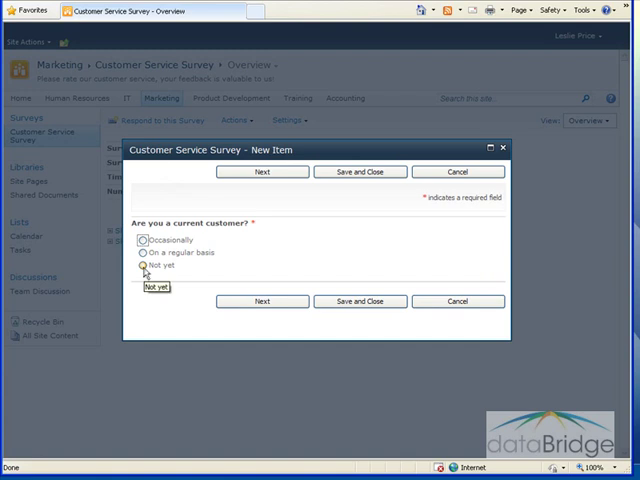
pyautogui.click(142, 266)
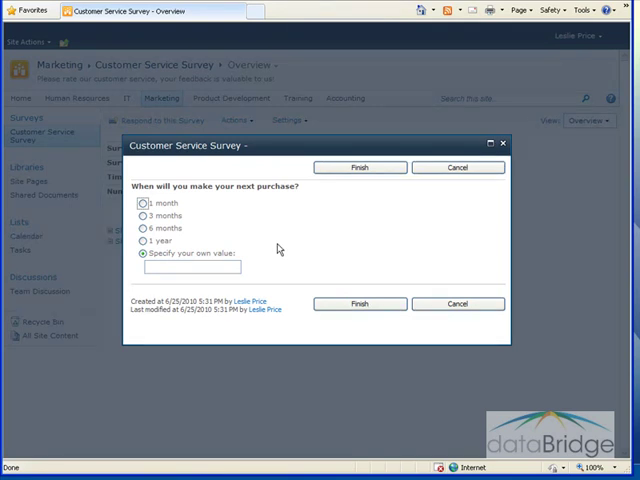
pyautogui.moveTo(248, 203)
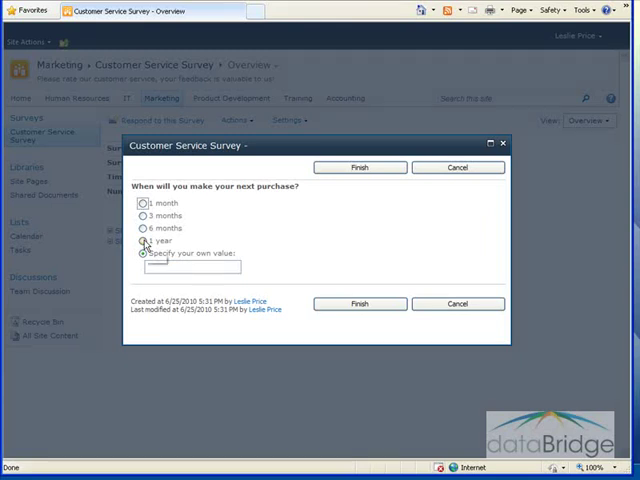
pyautogui.click(142, 240)
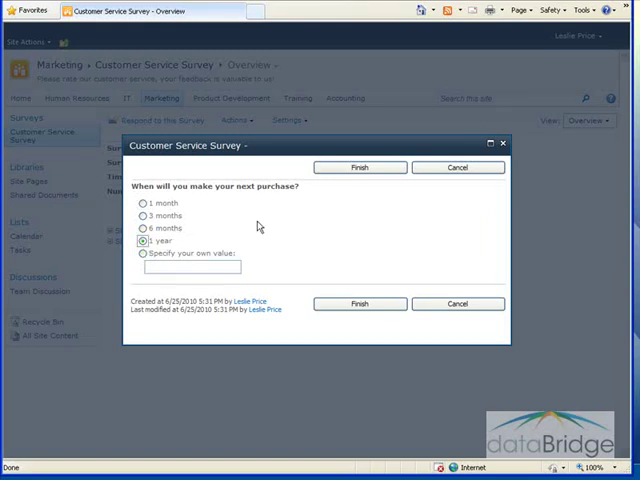